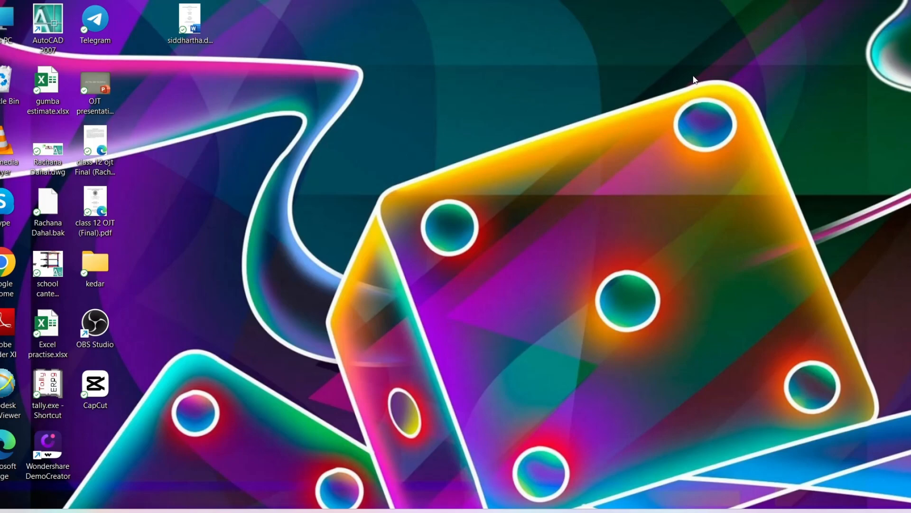
mouse_move(518, 278)
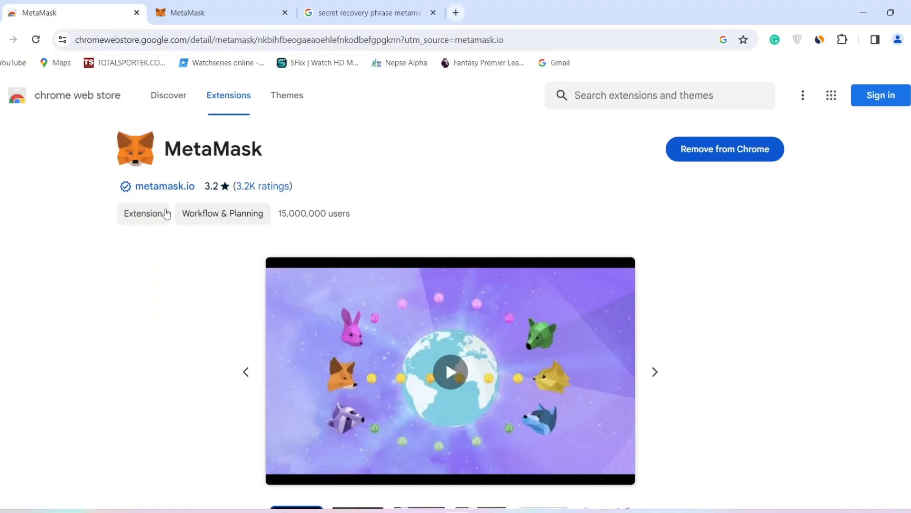
mouse_move(155, 152)
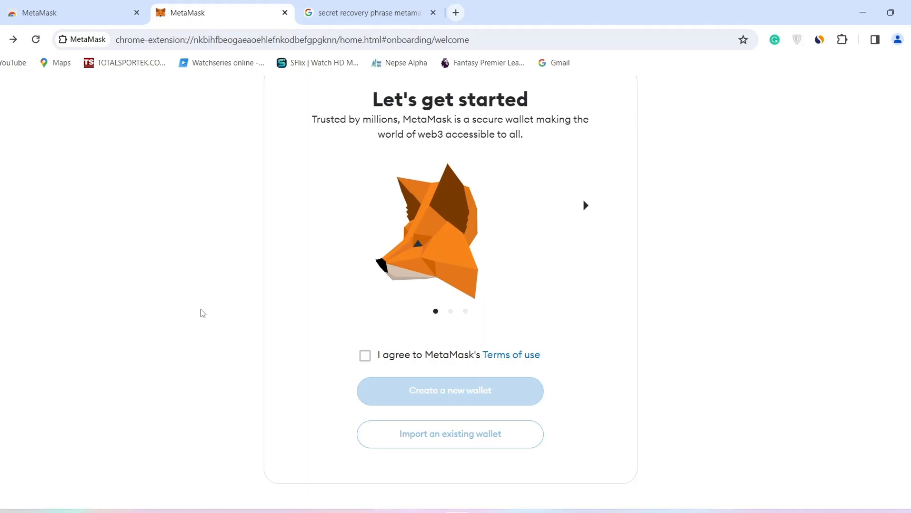
- Accept the Terms of use, choose Import an existing wallet, and agree to anonymous data collection
click(365, 355)
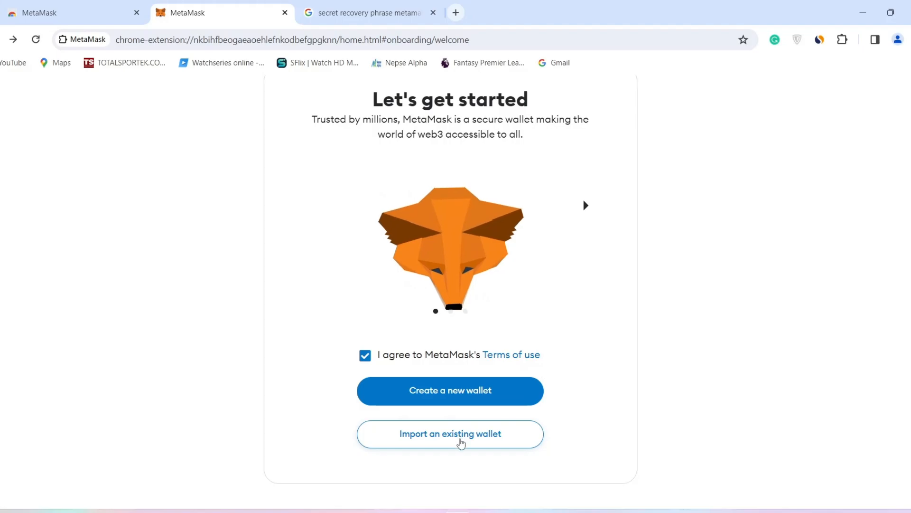
click(449, 390)
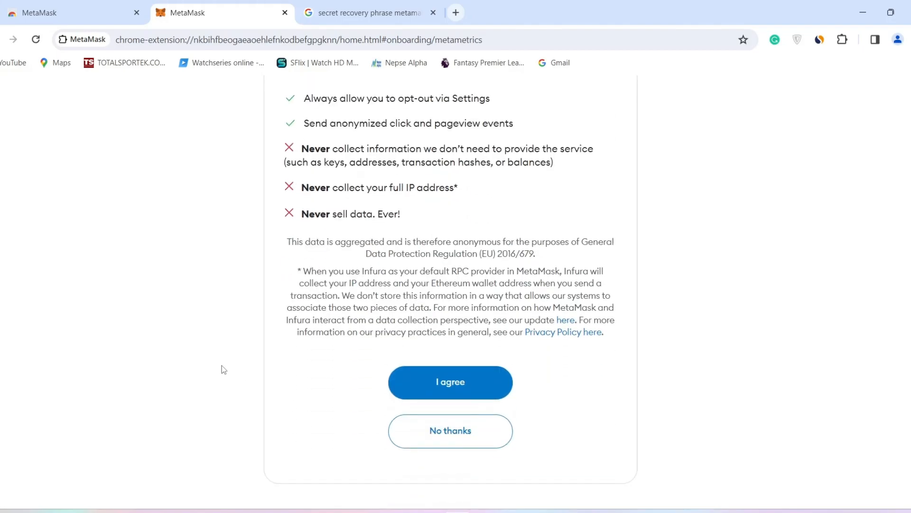
click(450, 382)
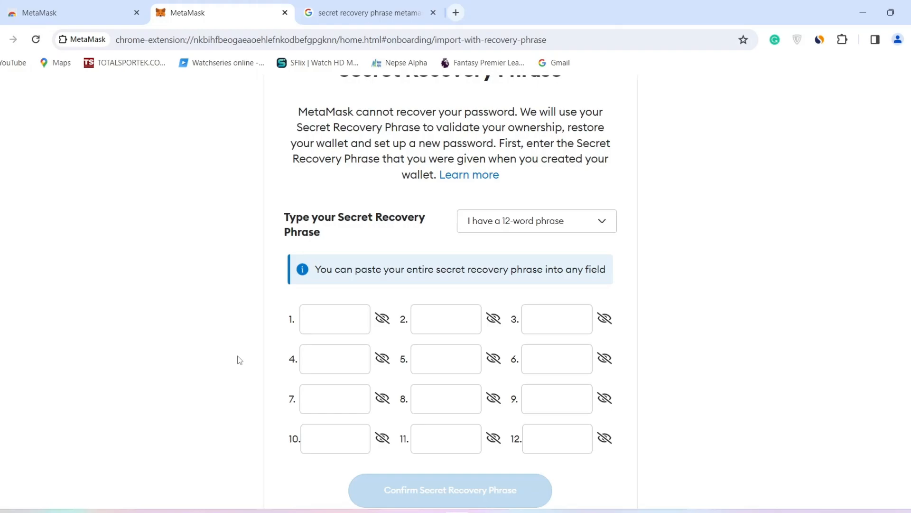
click(366, 12)
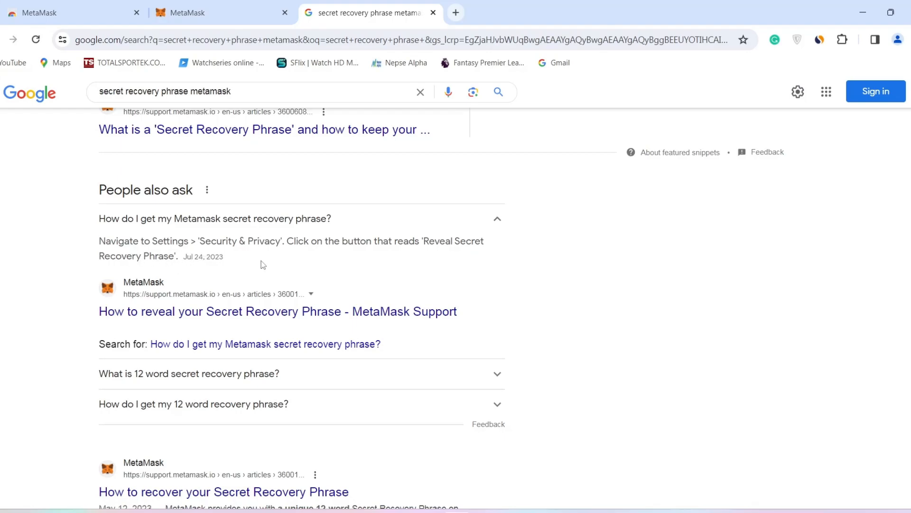
mouse_move(229, 53)
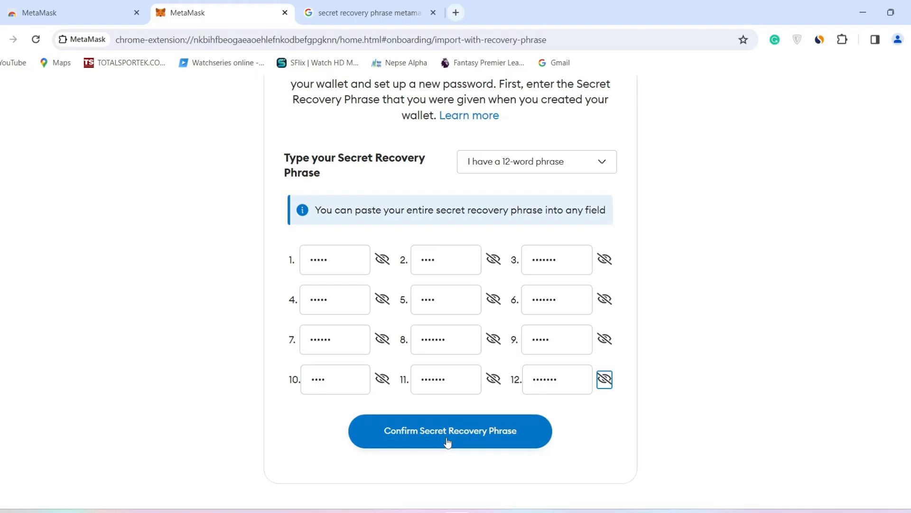
- Submit the entered 12-word Secret Recovery Phrase to reach the Create password step
click(449, 431)
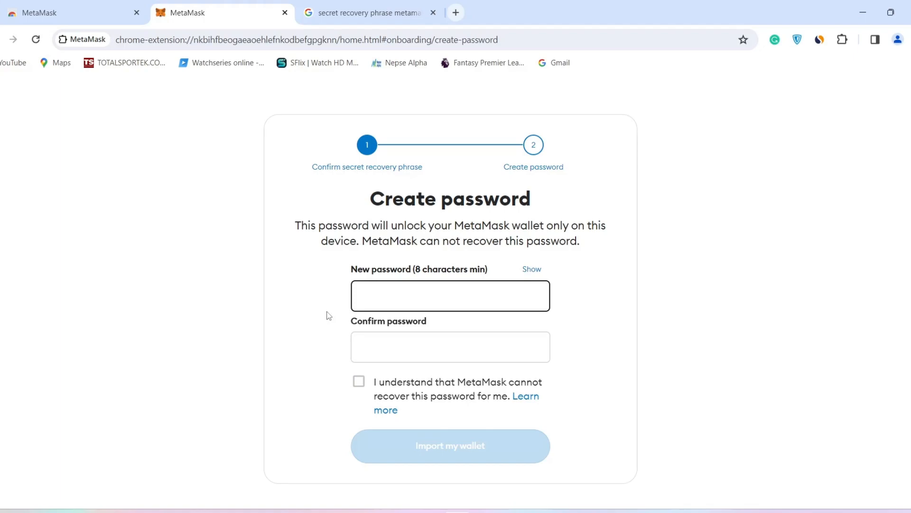
- Enter and confirm a new password, acknowledge it cannot be recovered, and import the wallet to reach Account 1
click(449, 294)
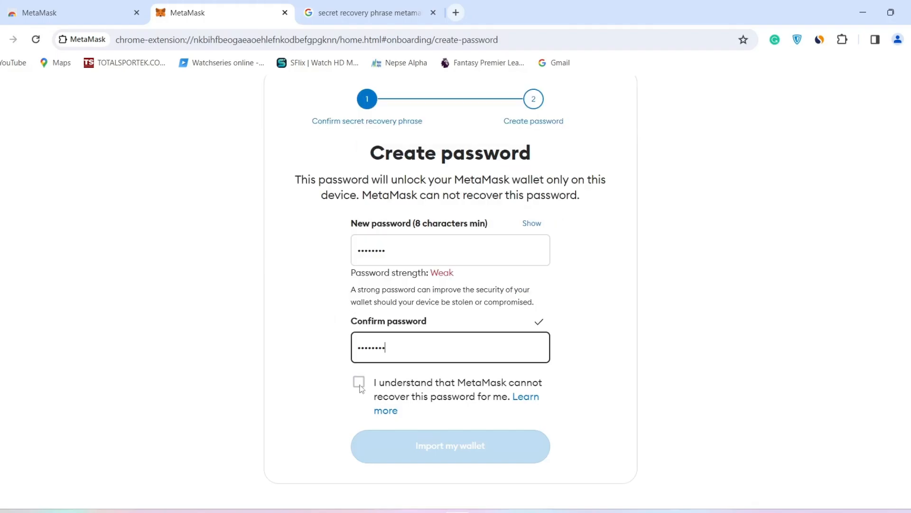
click(359, 382)
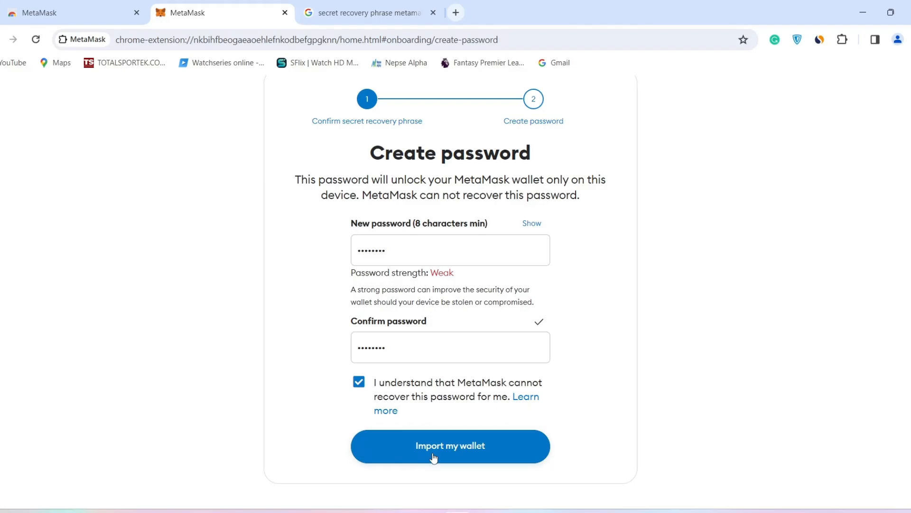
click(450, 446)
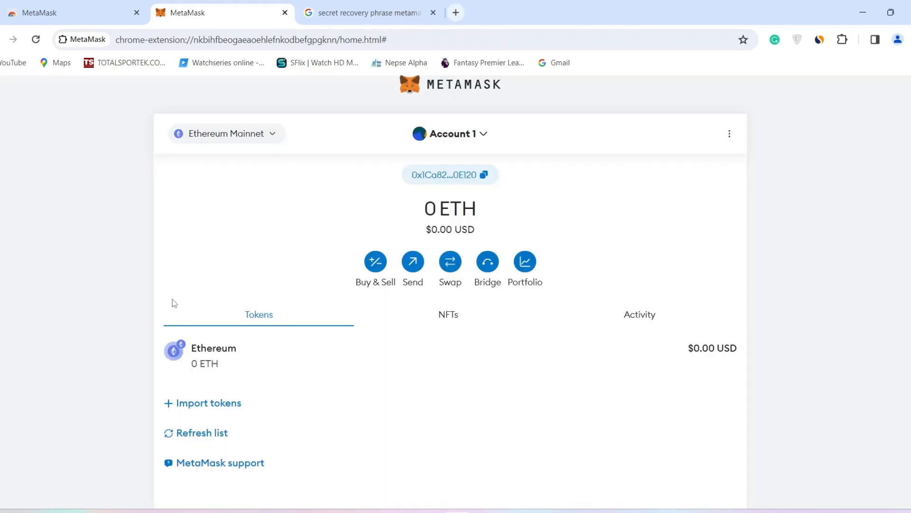